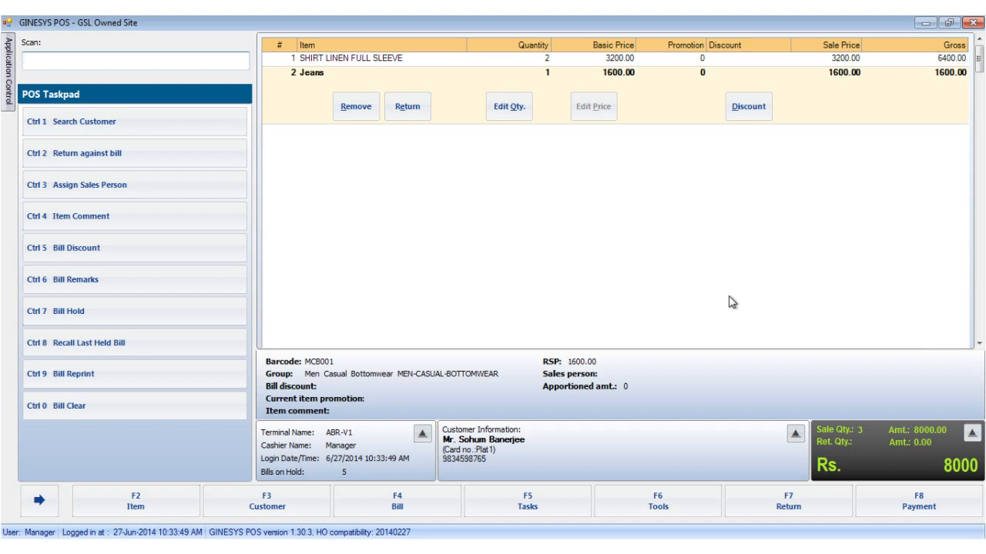
Apply the 'Item level 100 rupees off' discount to Jeans, making its price 1500 and the total 7900
left_click(116, 58)
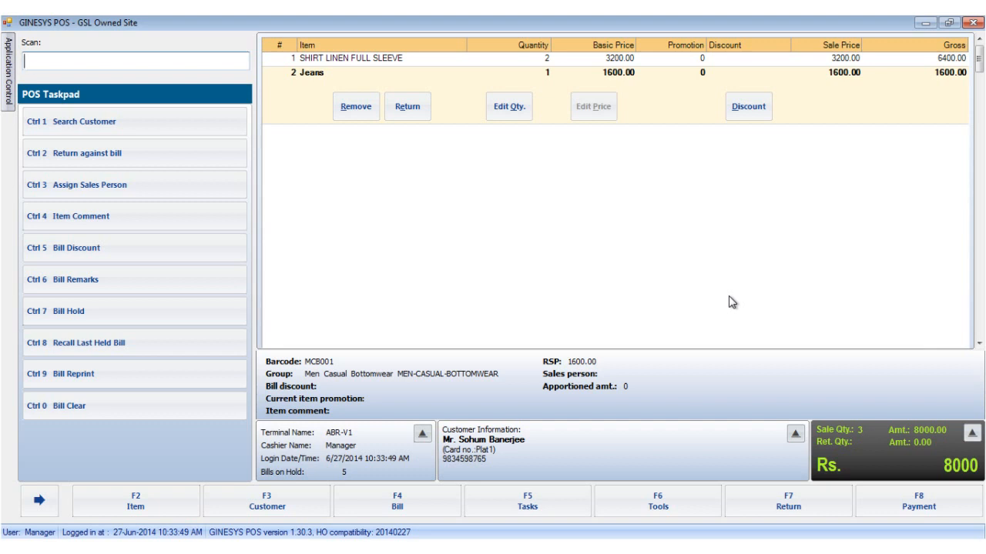
mouse_move(670, 62)
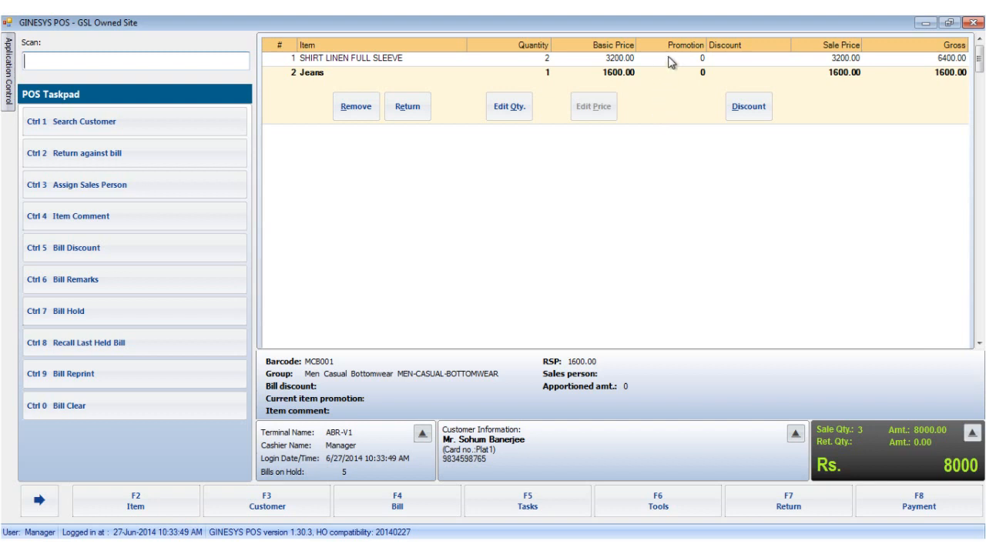
mouse_move(675, 114)
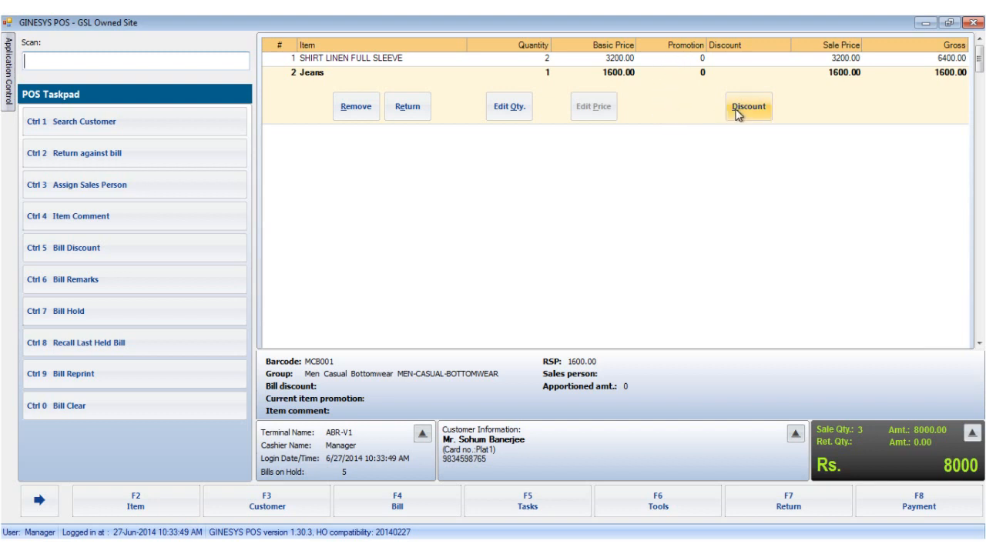
left_click(748, 106)
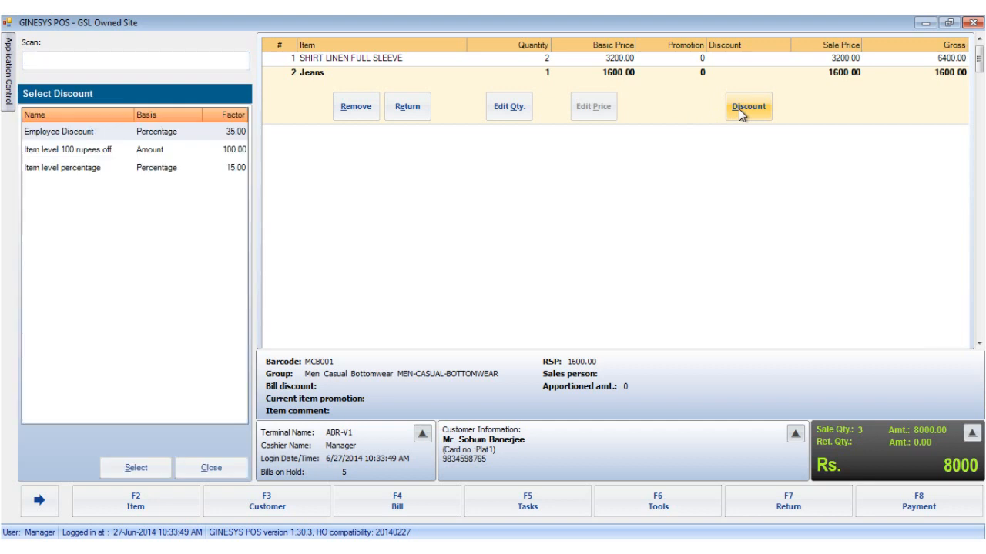
mouse_move(703, 123)
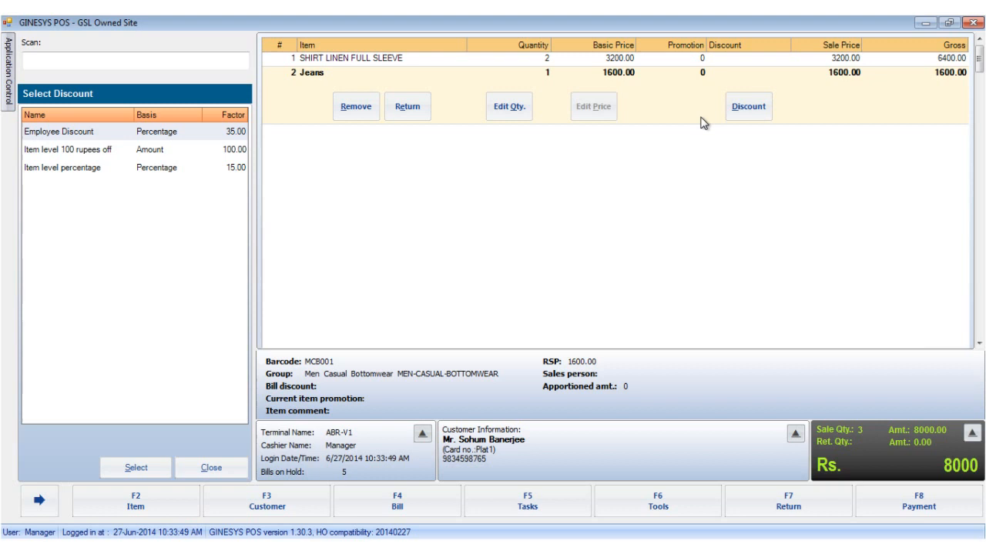
mouse_move(690, 115)
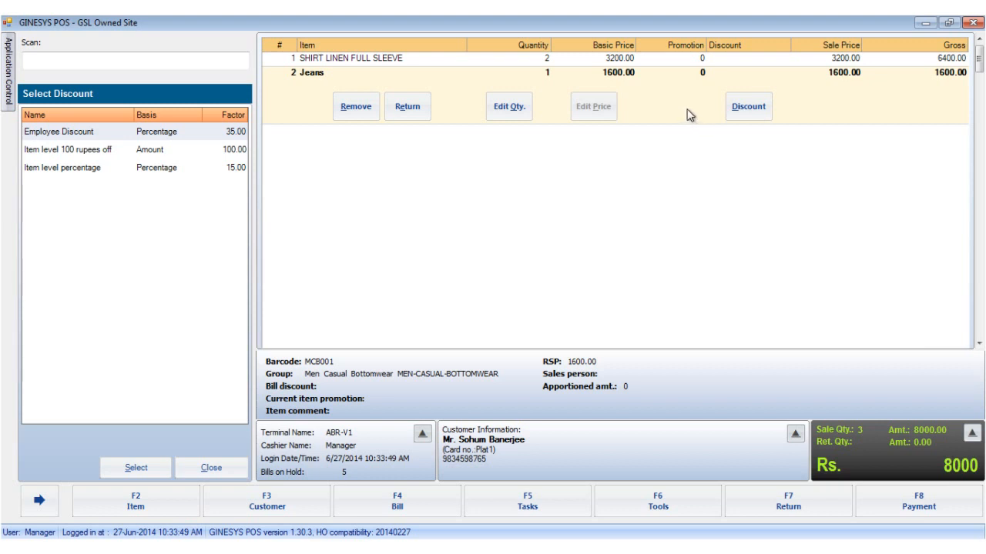
mouse_move(48, 100)
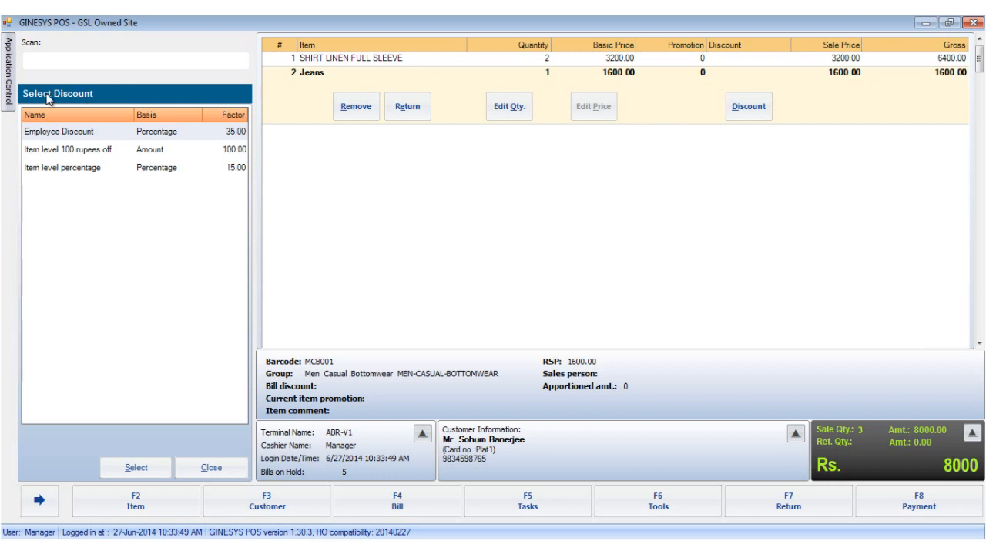
mouse_move(98, 94)
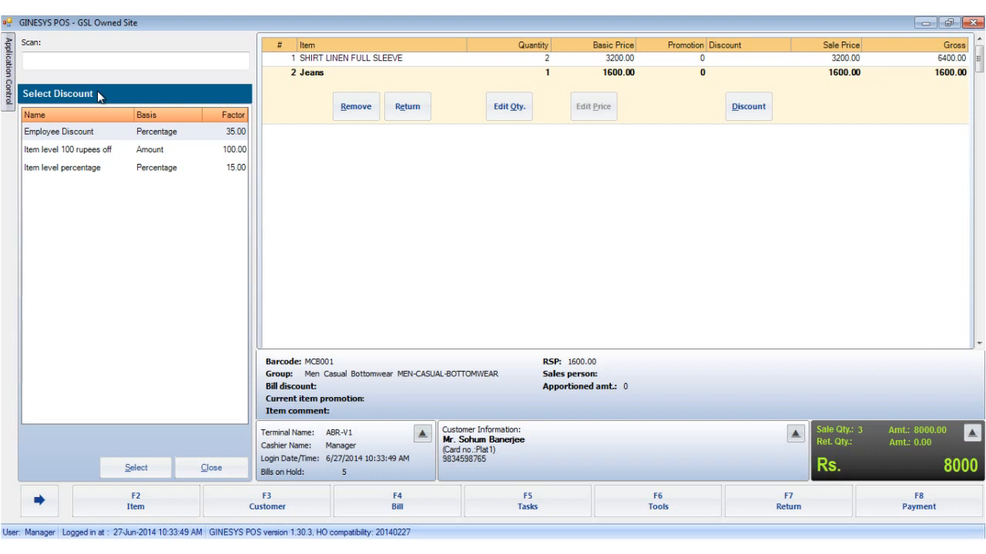
mouse_move(99, 154)
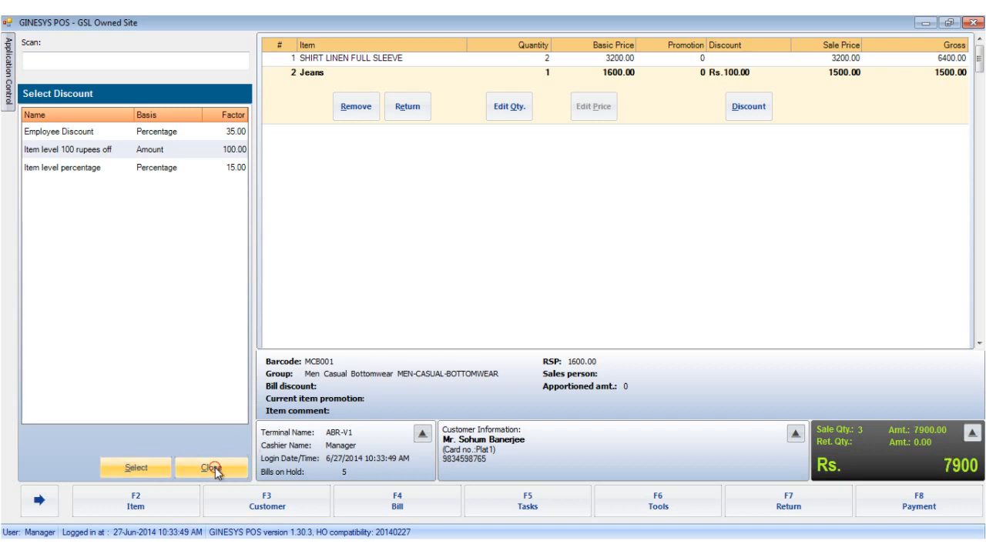
left_click(211, 468)
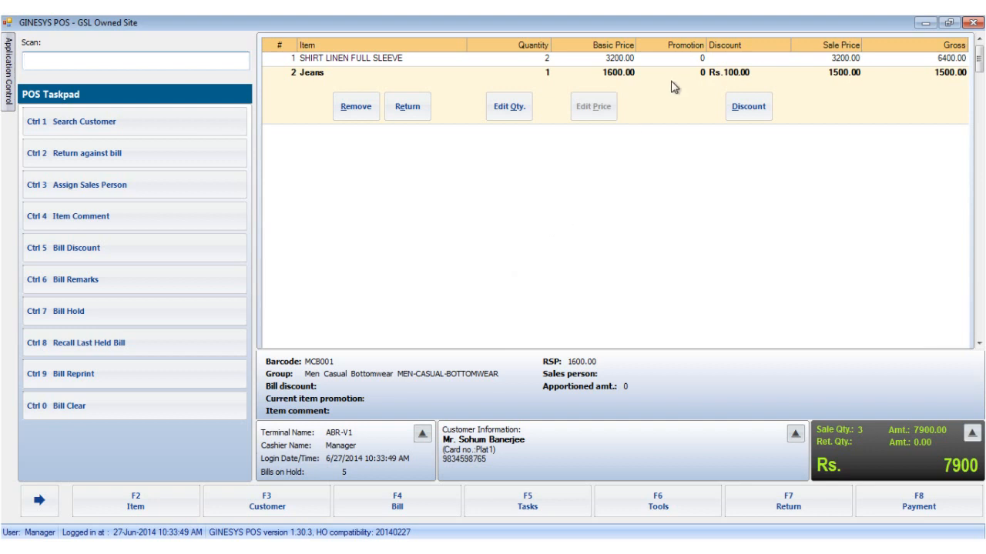
mouse_move(893, 75)
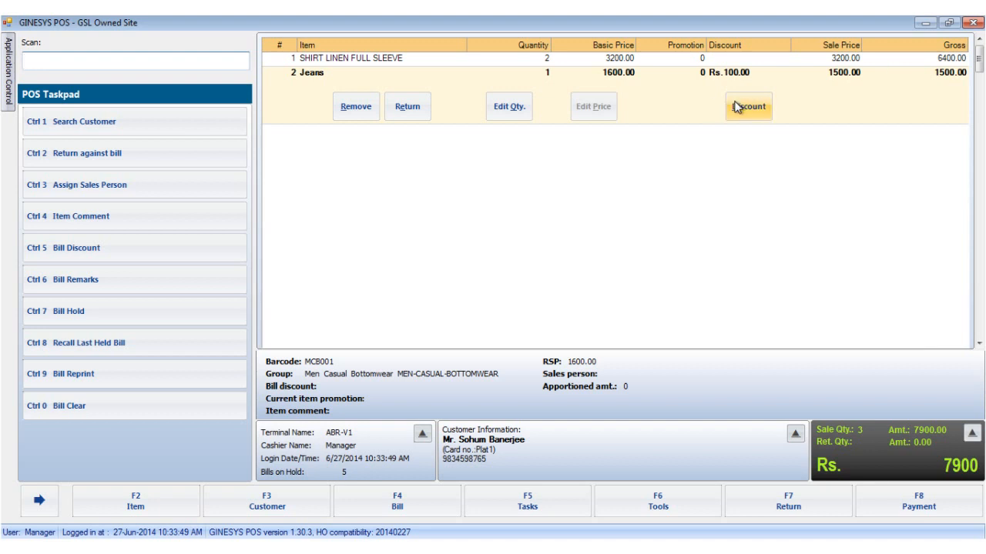
left_click(748, 106)
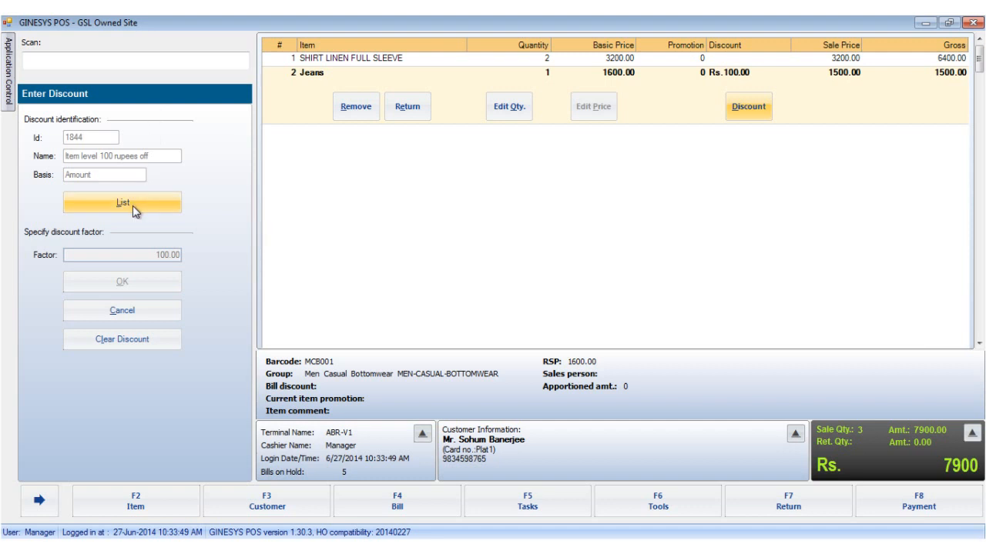
mouse_move(121, 338)
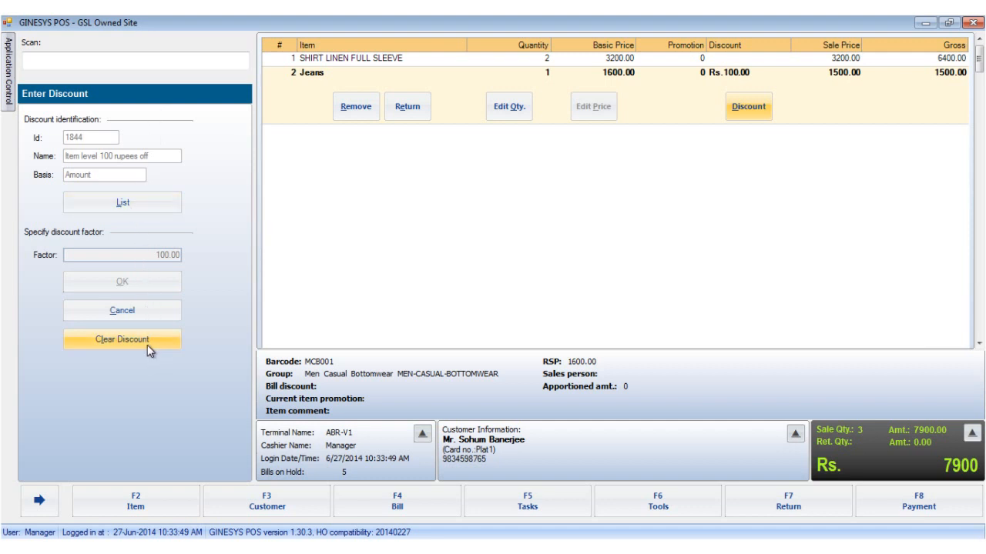
mouse_move(123, 311)
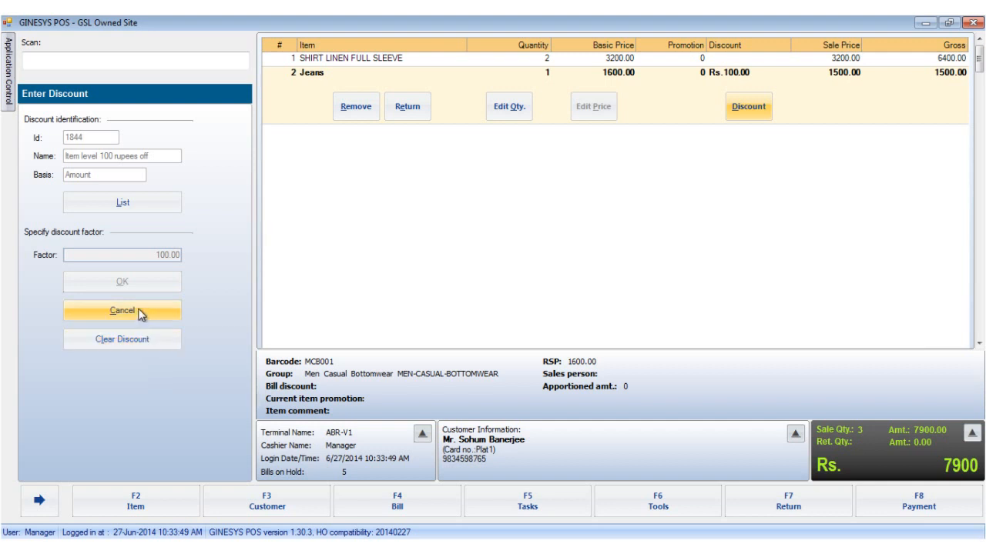
left_click(120, 311)
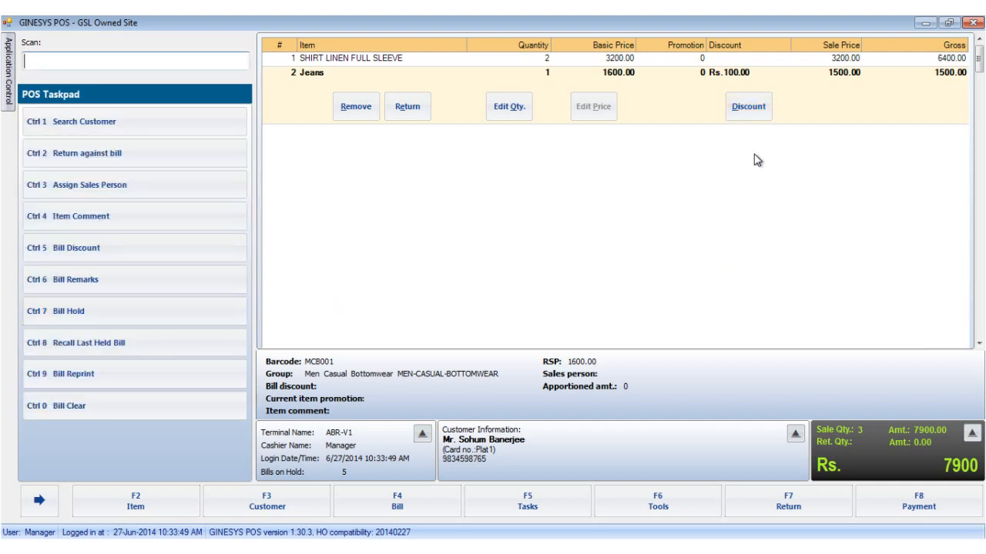
mouse_move(684, 108)
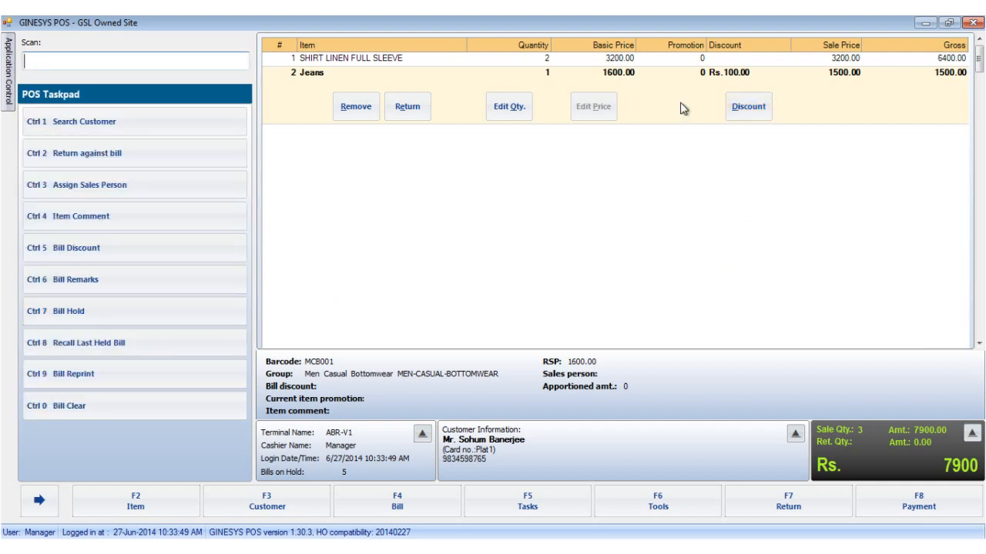
mouse_move(674, 114)
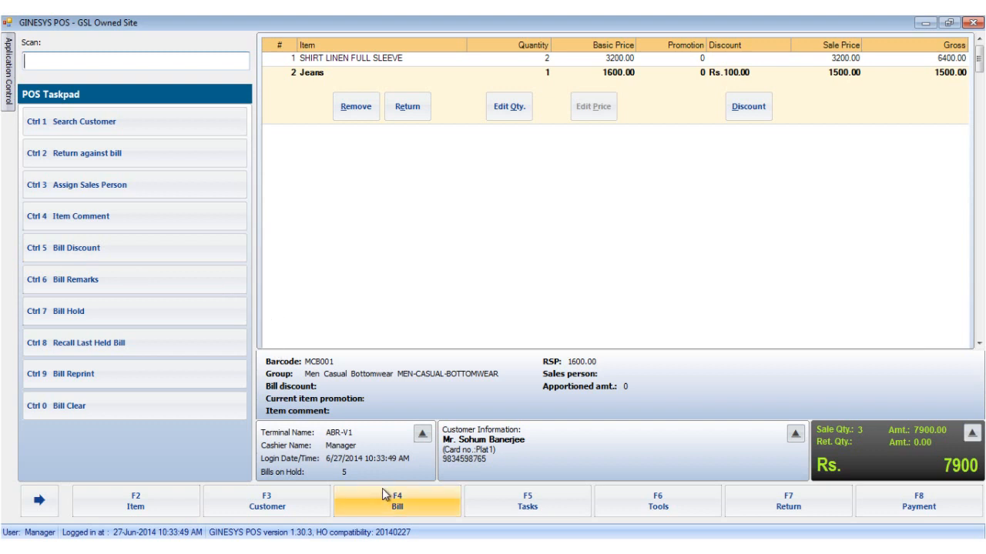
Apply Discount 10% to the whole bill via Bill Discount, reducing payable from 7900 to 7110
left_click(394, 500)
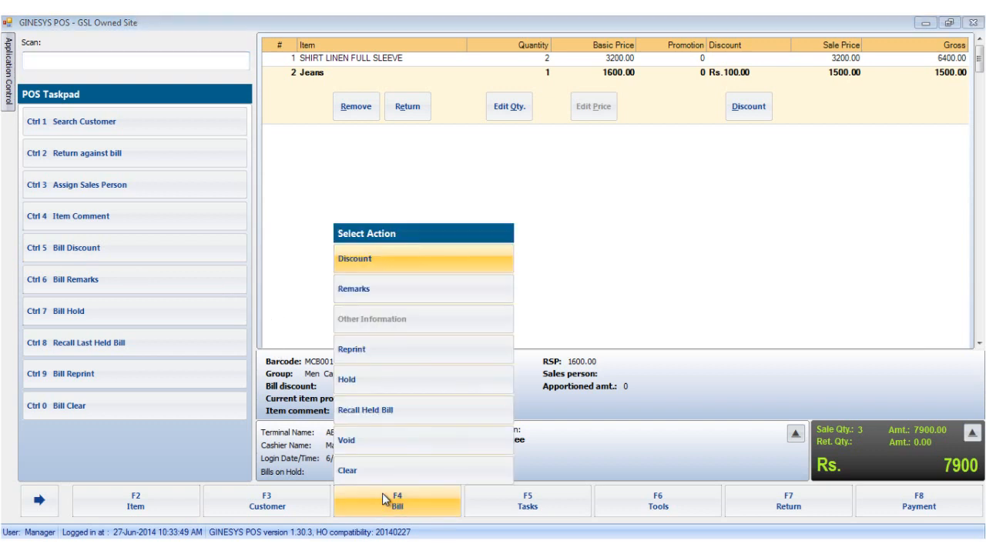
mouse_move(148, 225)
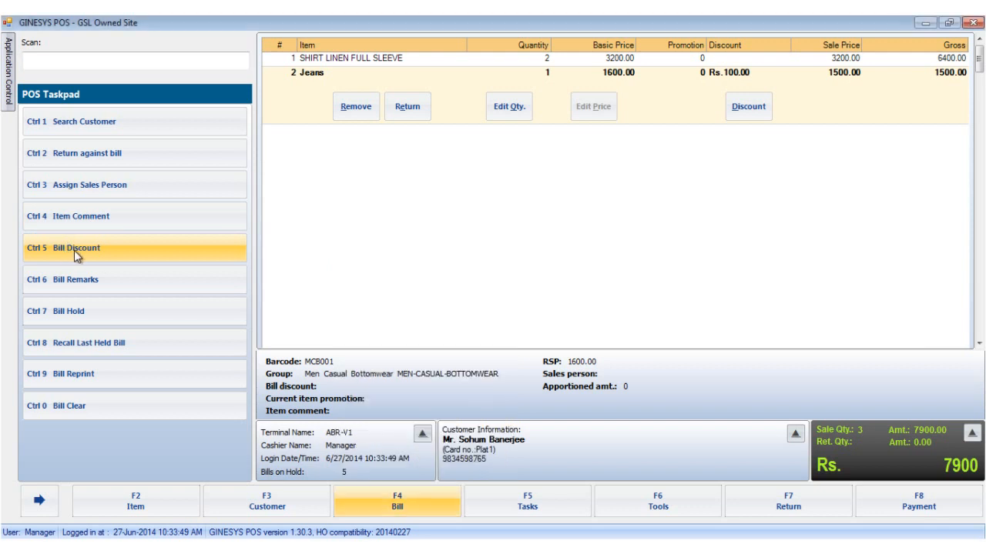
left_click(73, 248)
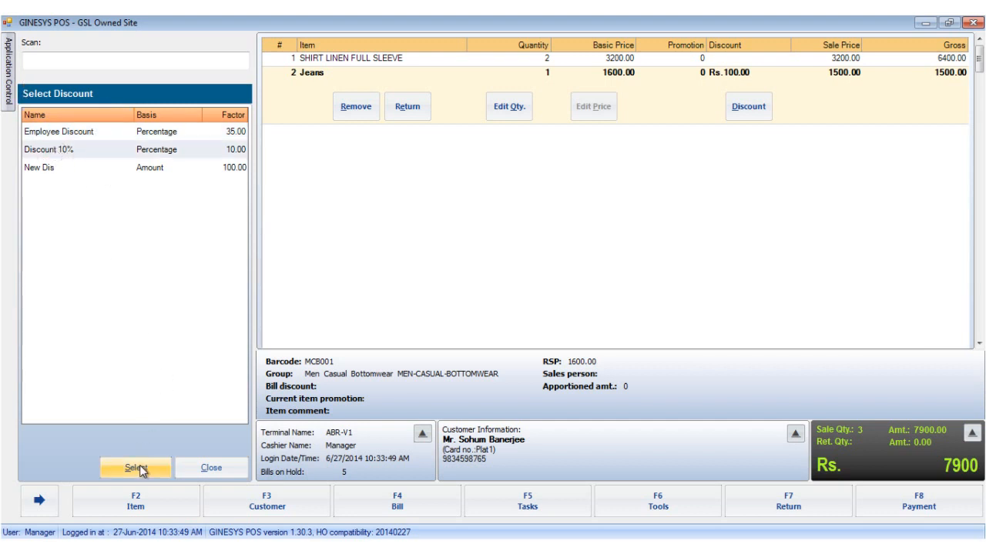
left_click(136, 469)
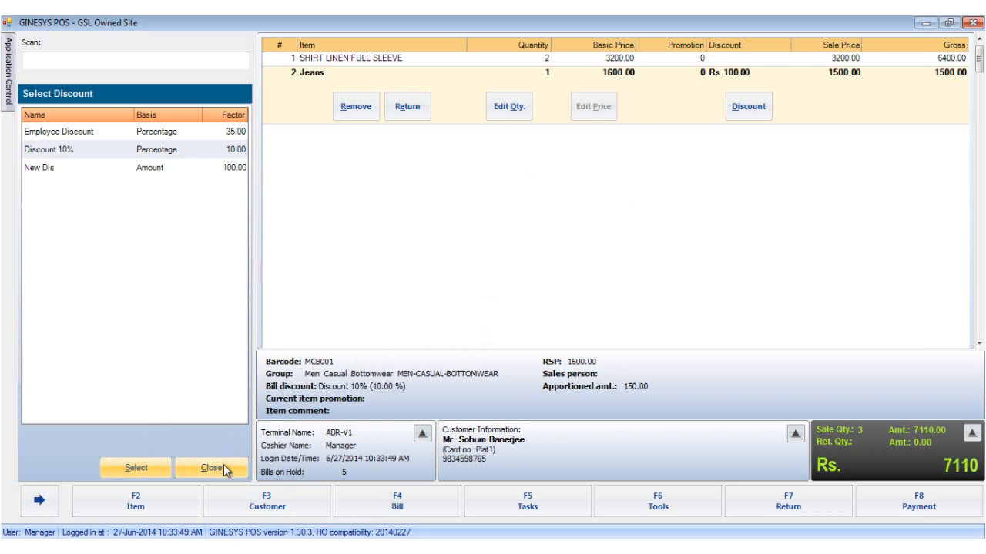
left_click(211, 468)
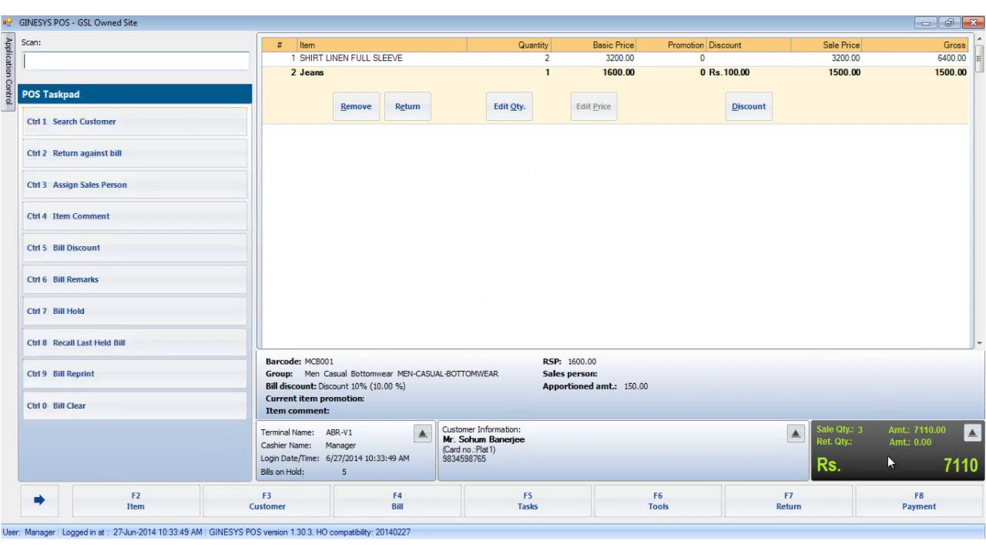
Show the totals breakdown: gross 7900, bill discount 790, net payable 7110
left_click(969, 433)
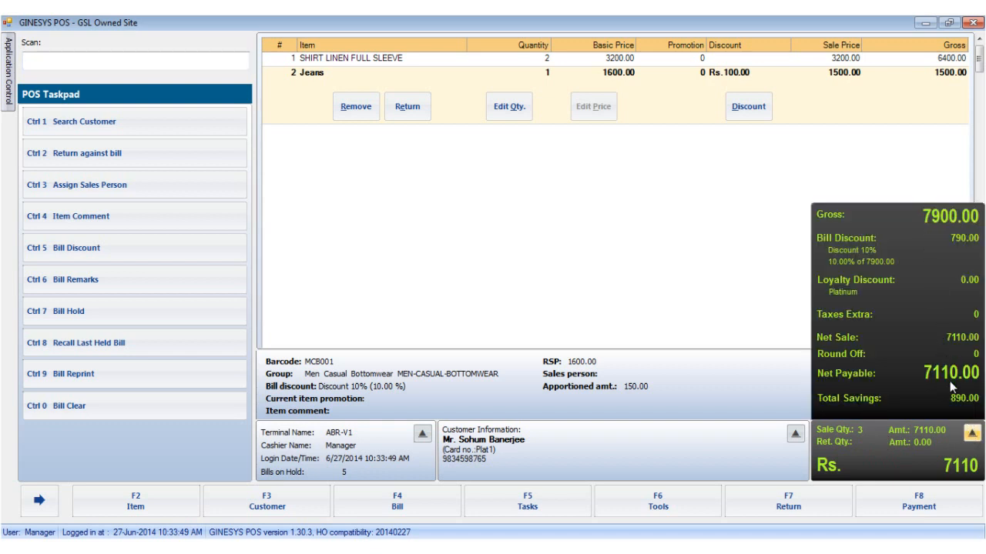
mouse_move(861, 254)
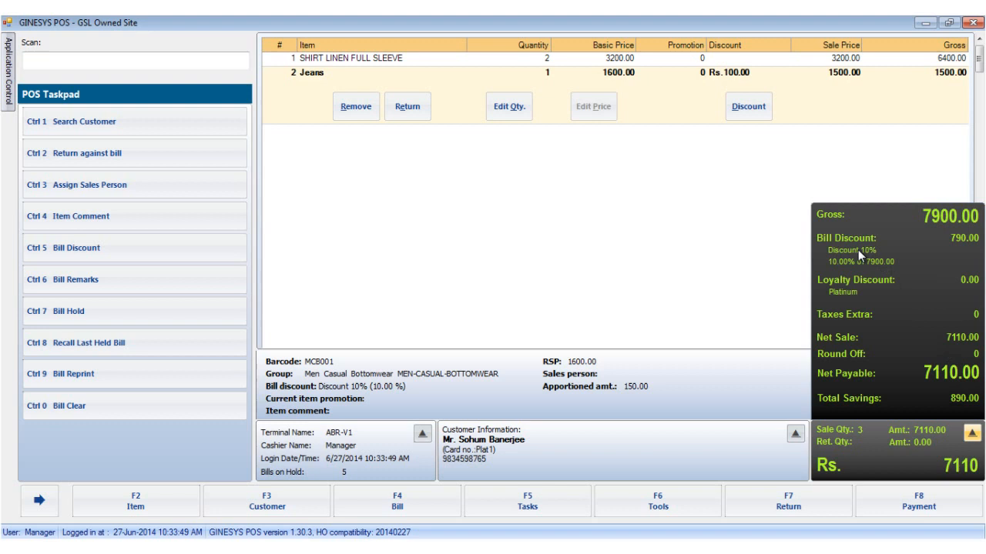
mouse_move(924, 245)
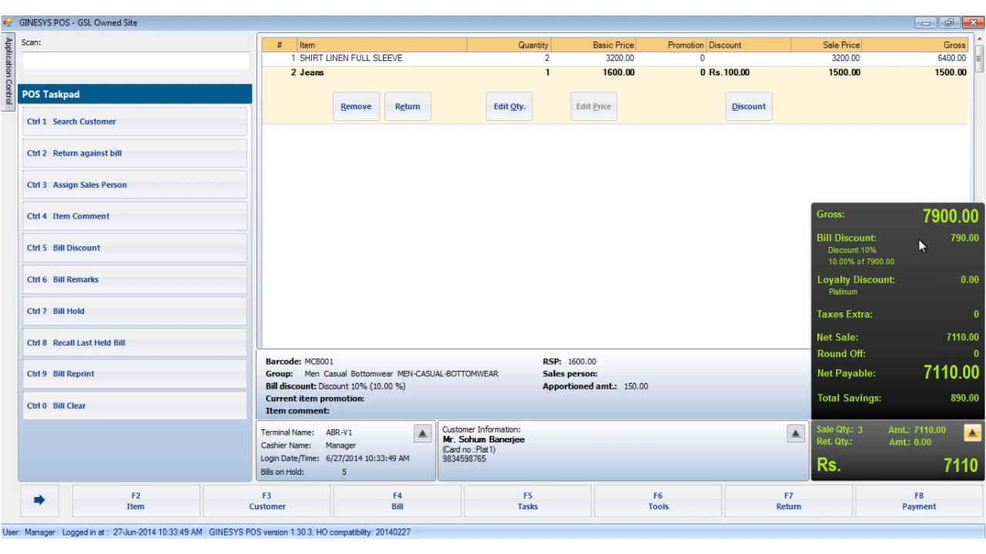
mouse_move(955, 294)
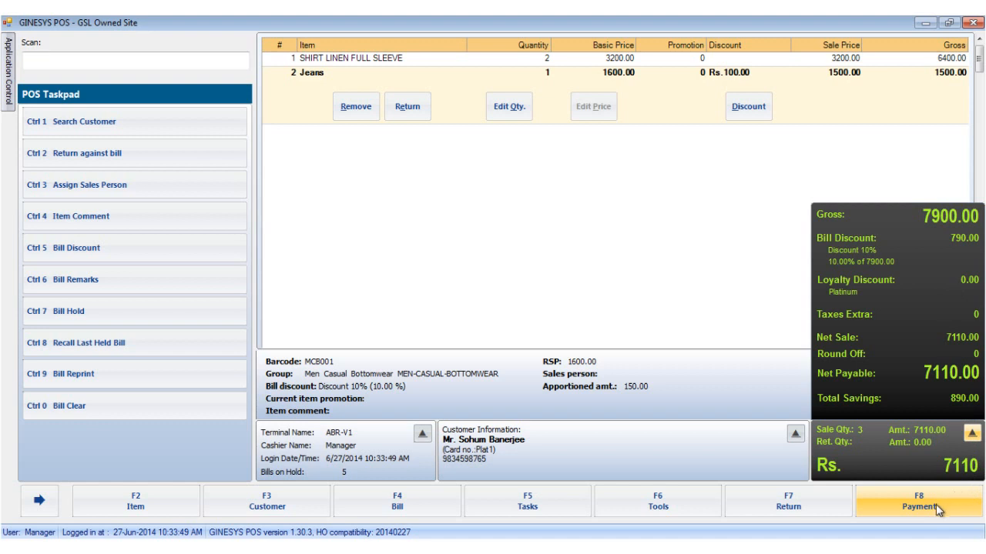
mouse_move(872, 268)
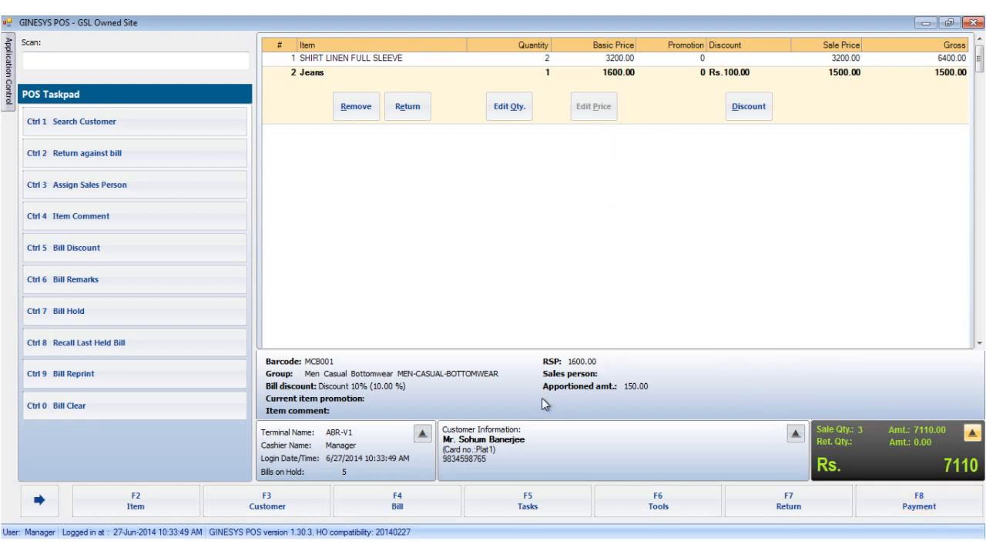
mouse_move(526, 394)
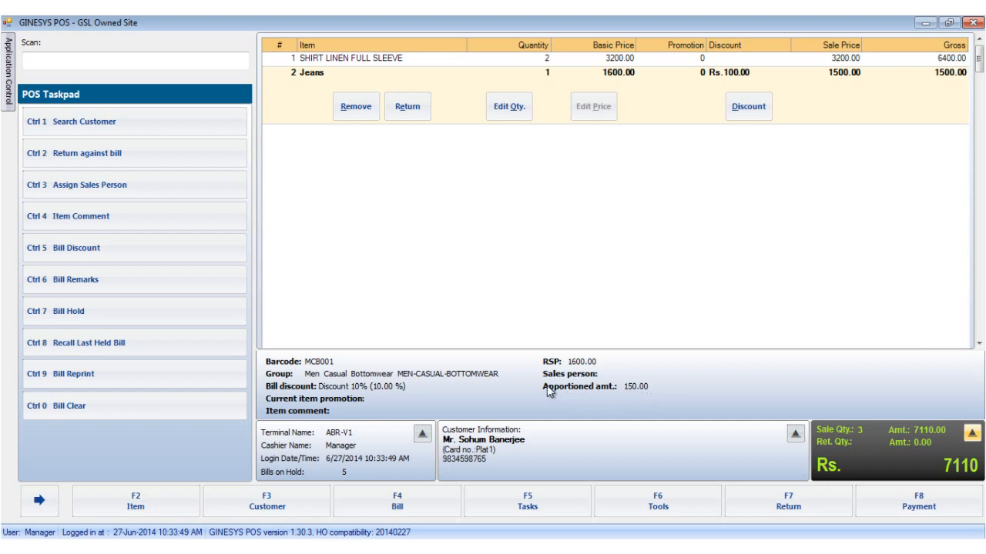
mouse_move(644, 394)
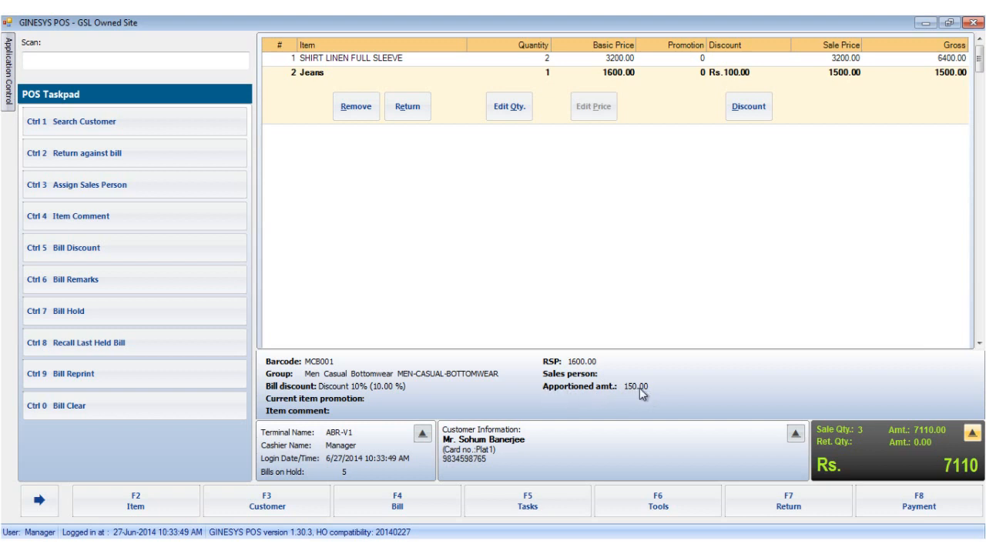
mouse_move(604, 394)
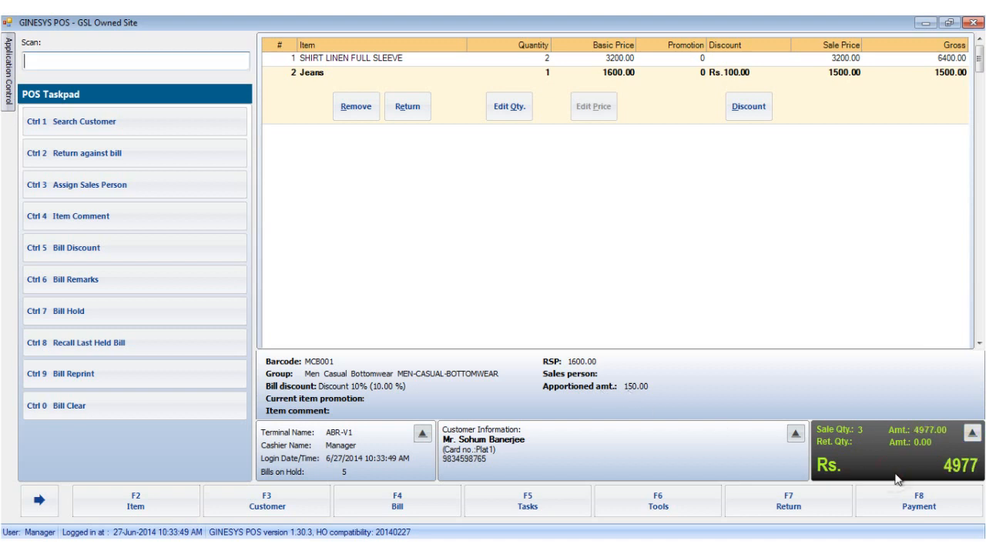
mouse_move(844, 296)
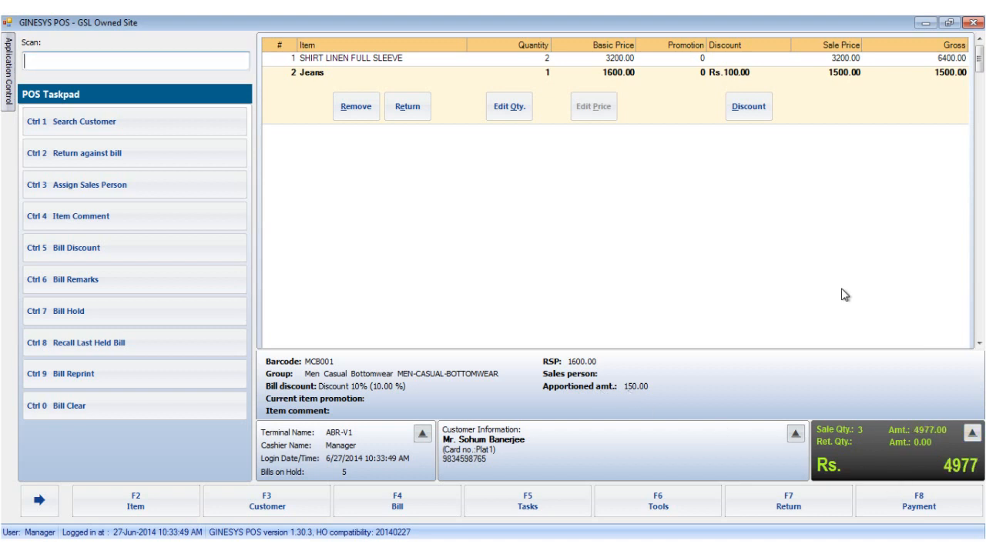
mouse_move(733, 222)
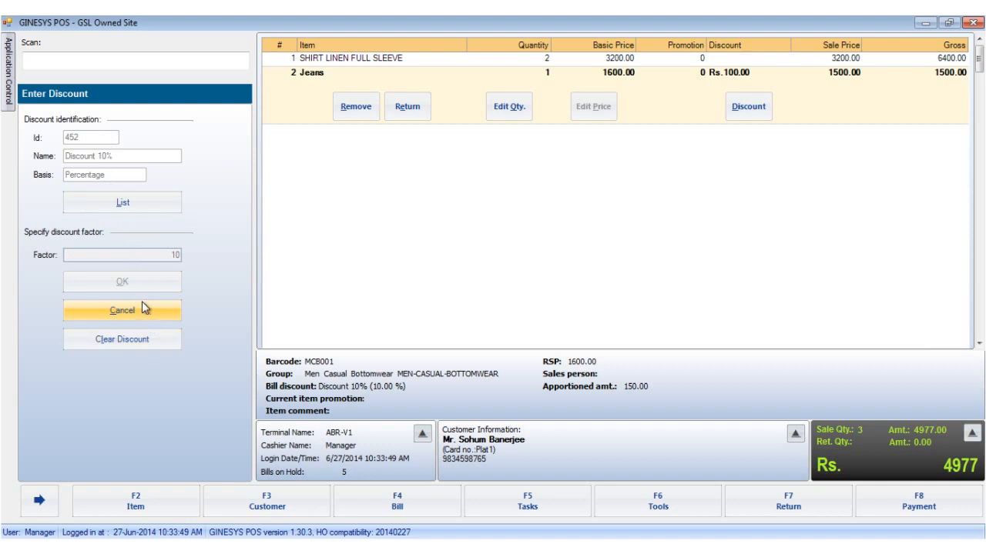
Cancel the Enter Discount form, keeping the 790 bill and 2133 loyalty discounts, net payable 4977
left_click(122, 311)
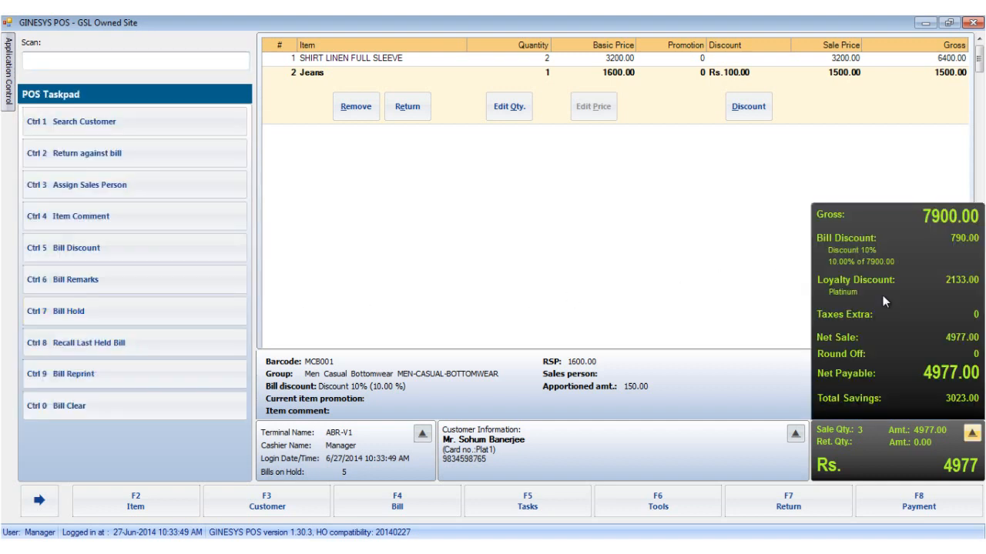
mouse_move(897, 354)
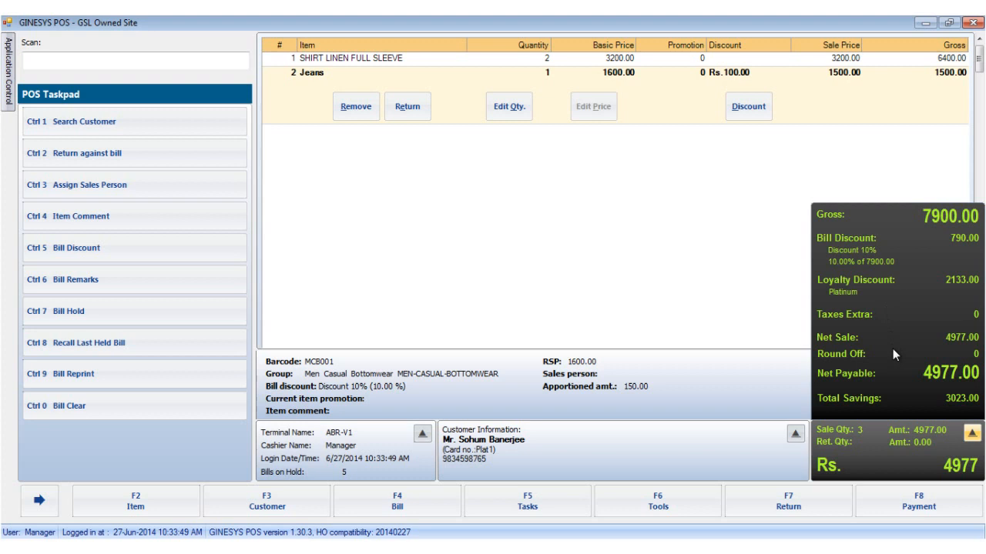
mouse_move(897, 357)
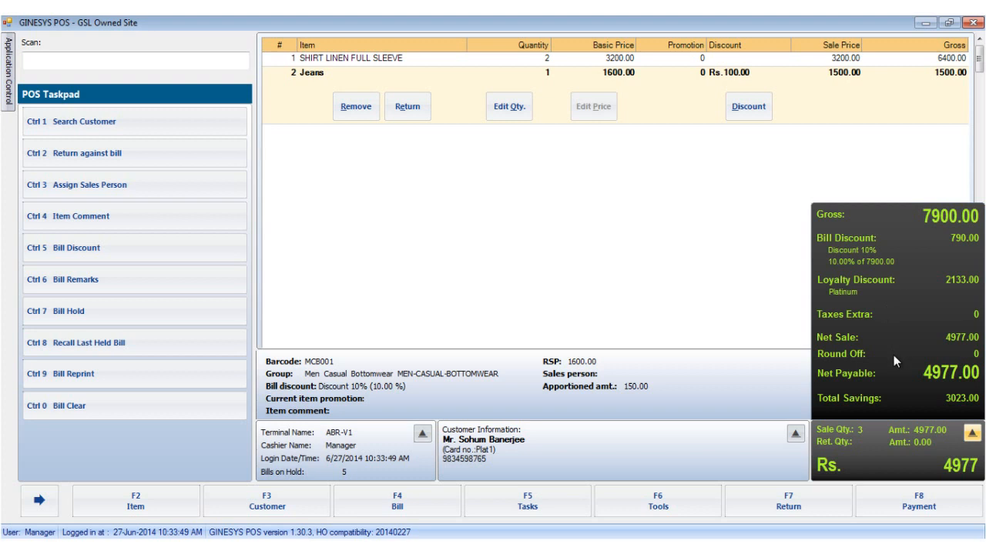